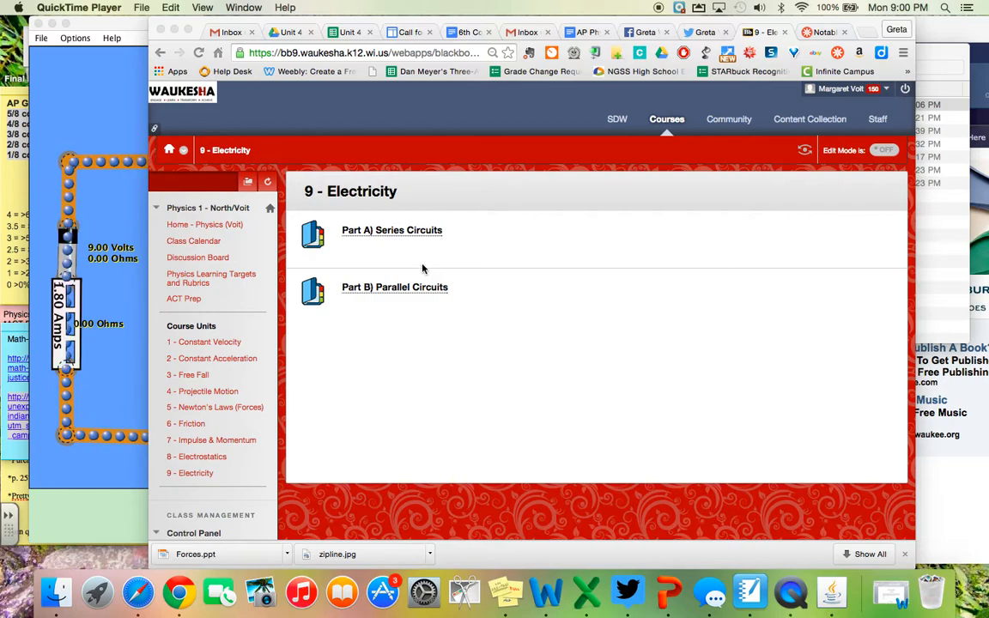
mouse_move(366, 230)
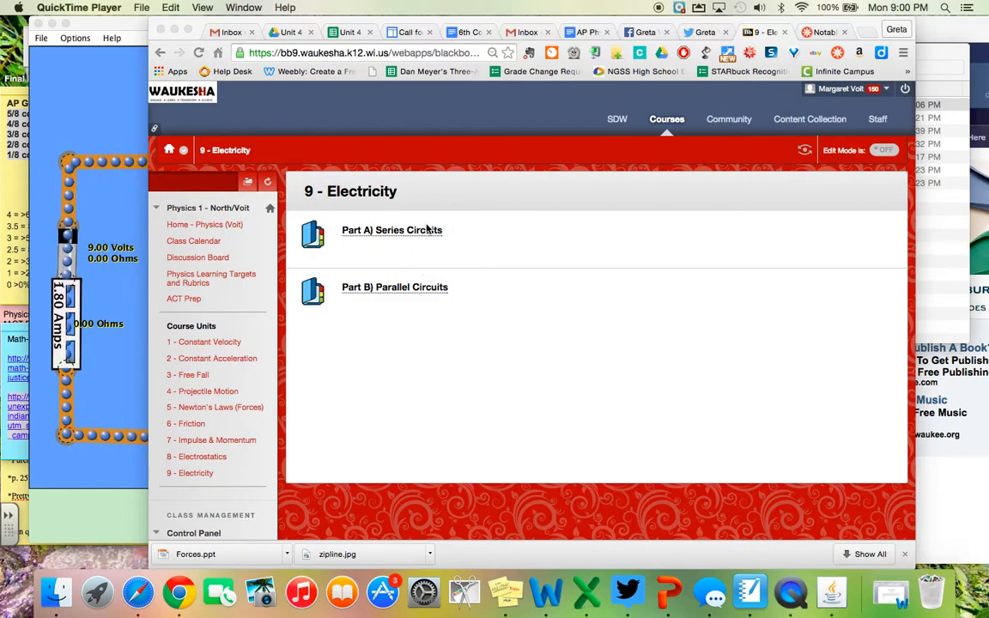
mouse_move(481, 240)
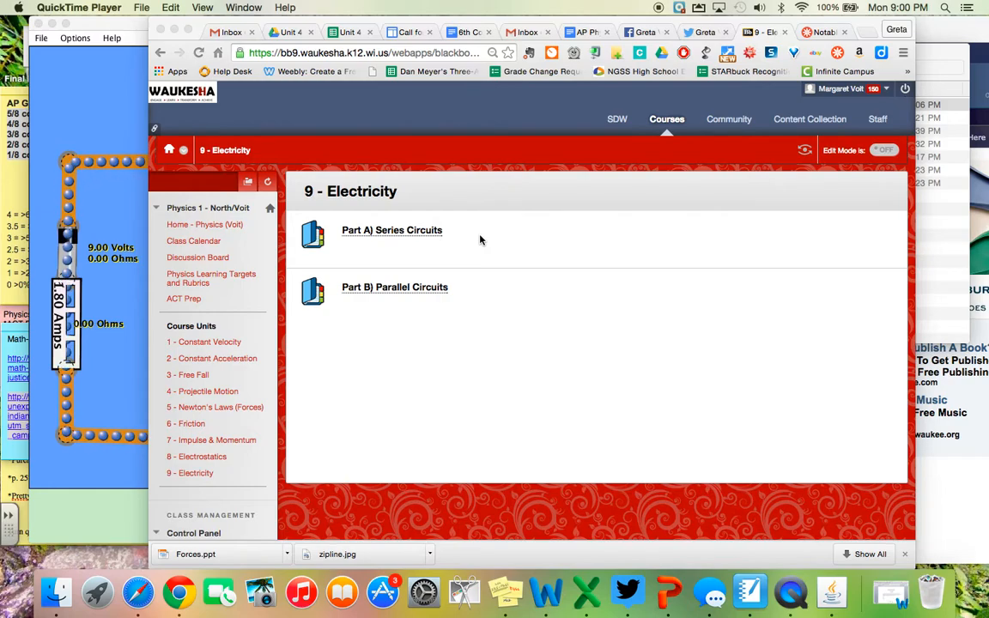
mouse_move(462, 305)
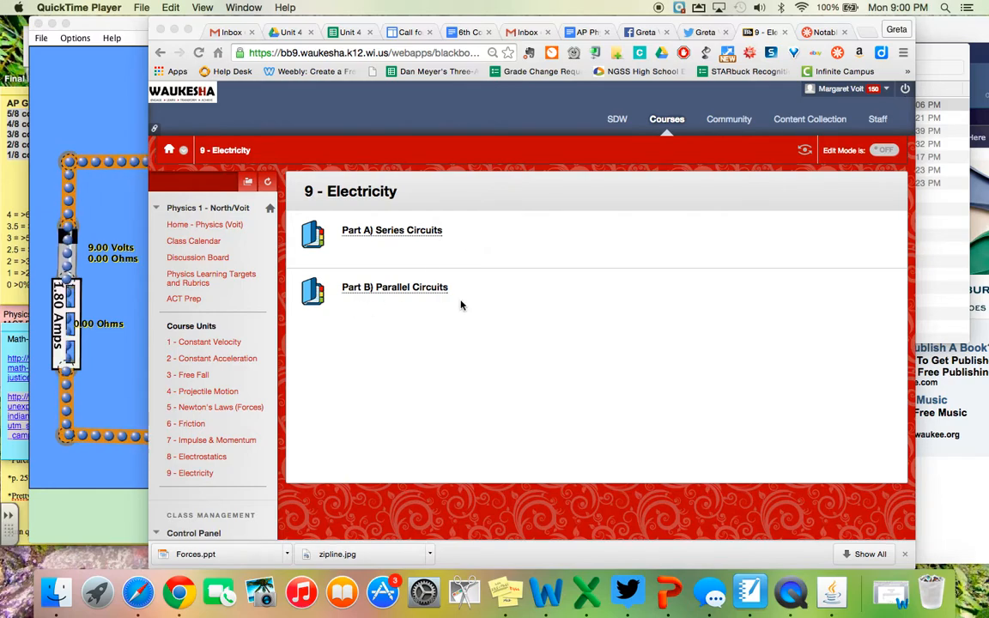
mouse_move(141, 138)
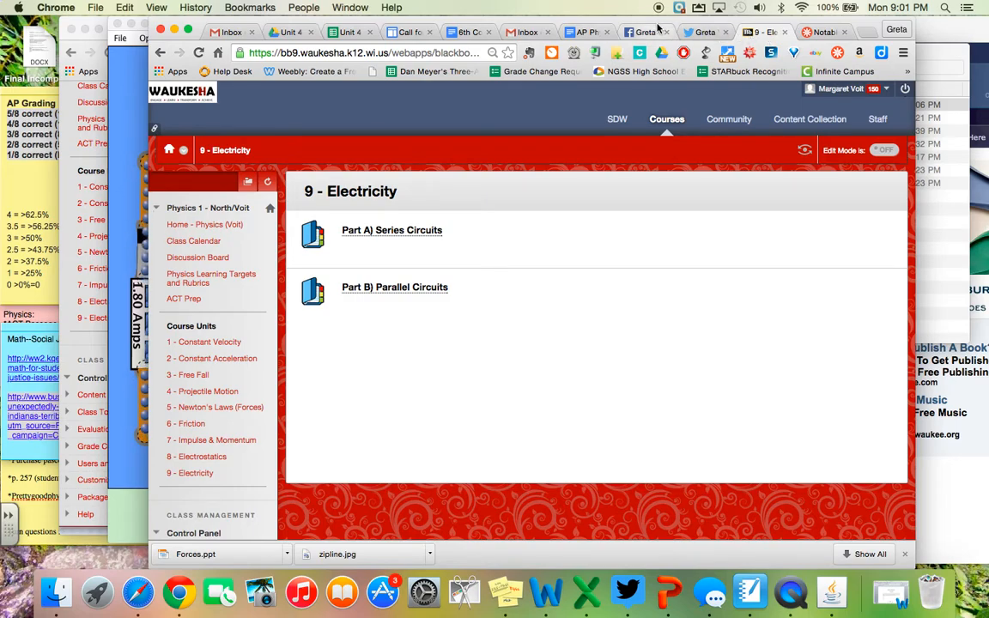
mouse_move(704, 31)
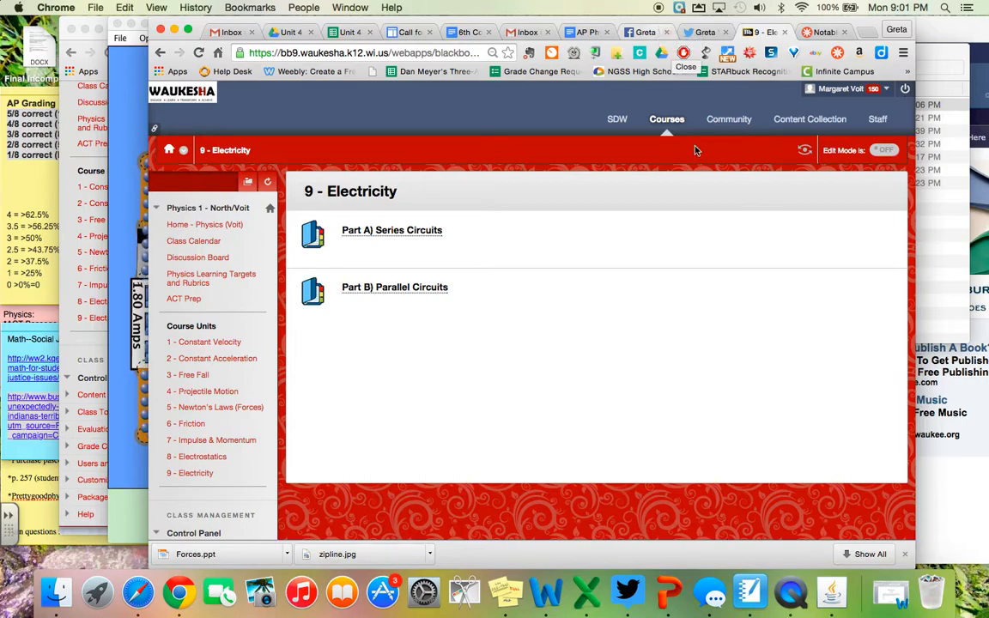
mouse_move(406, 287)
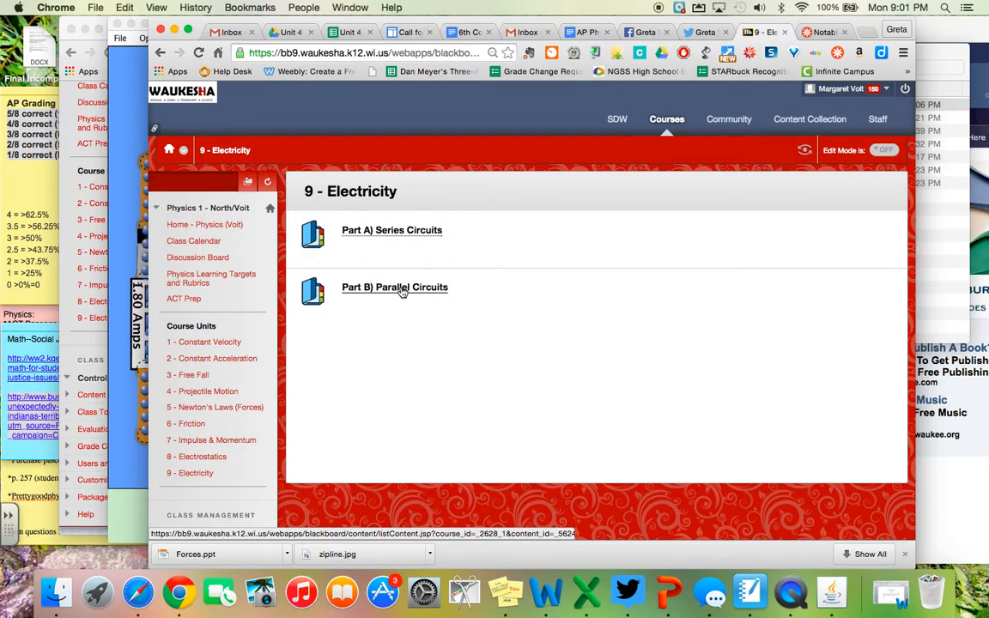
- Follow the 'Part B) Parallel Circuits' link from the Electricity content page
left_click(395, 287)
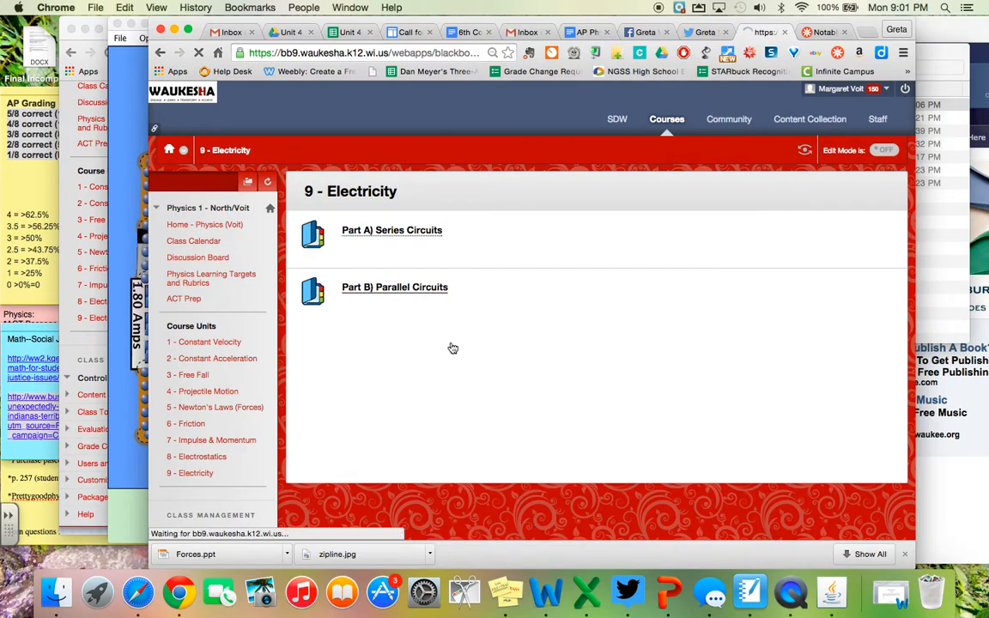
left_click(395, 287)
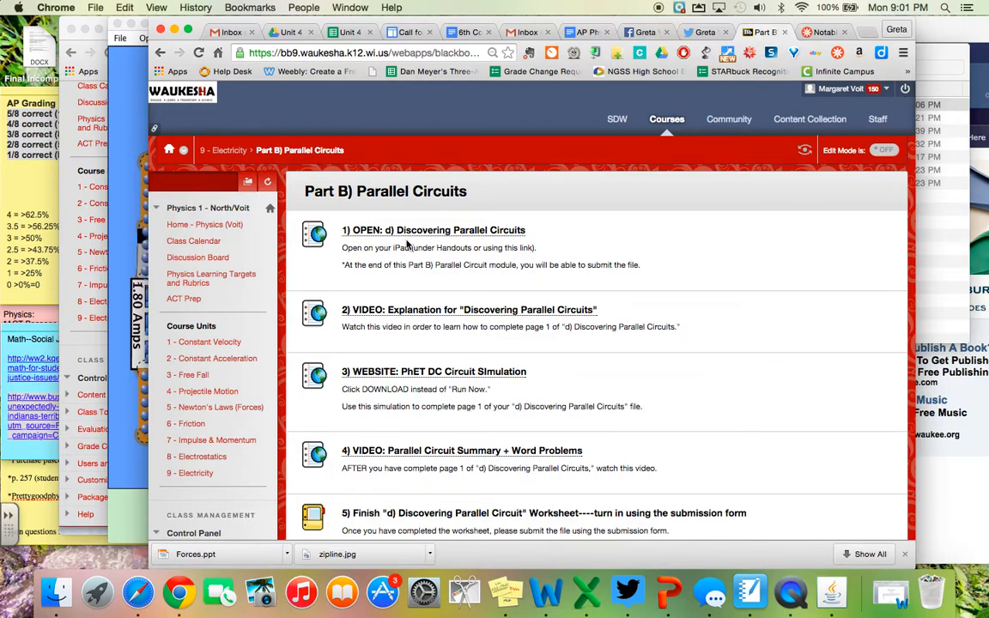
mouse_move(457, 313)
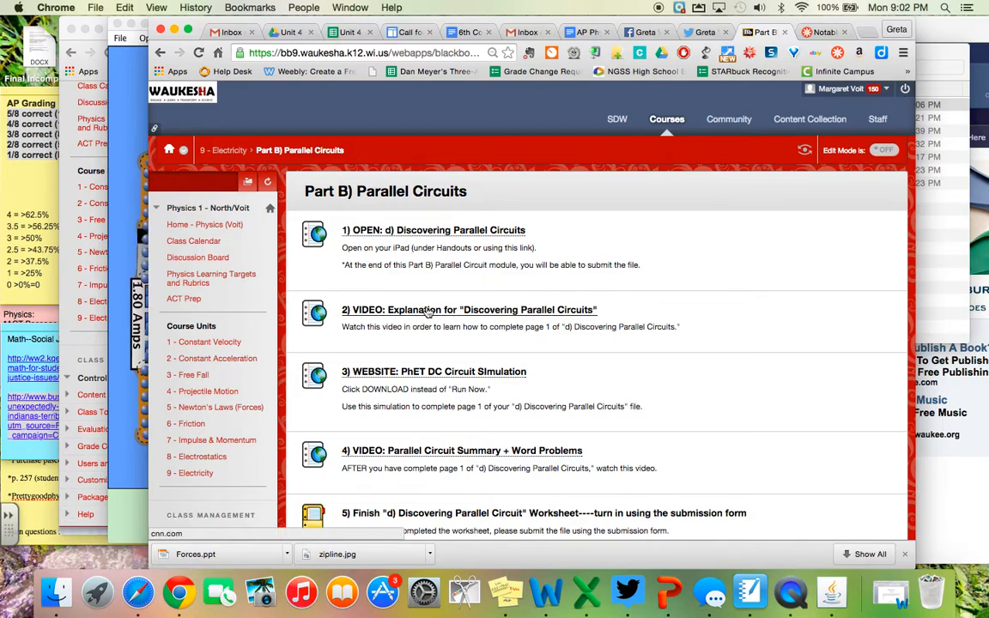
mouse_move(422, 374)
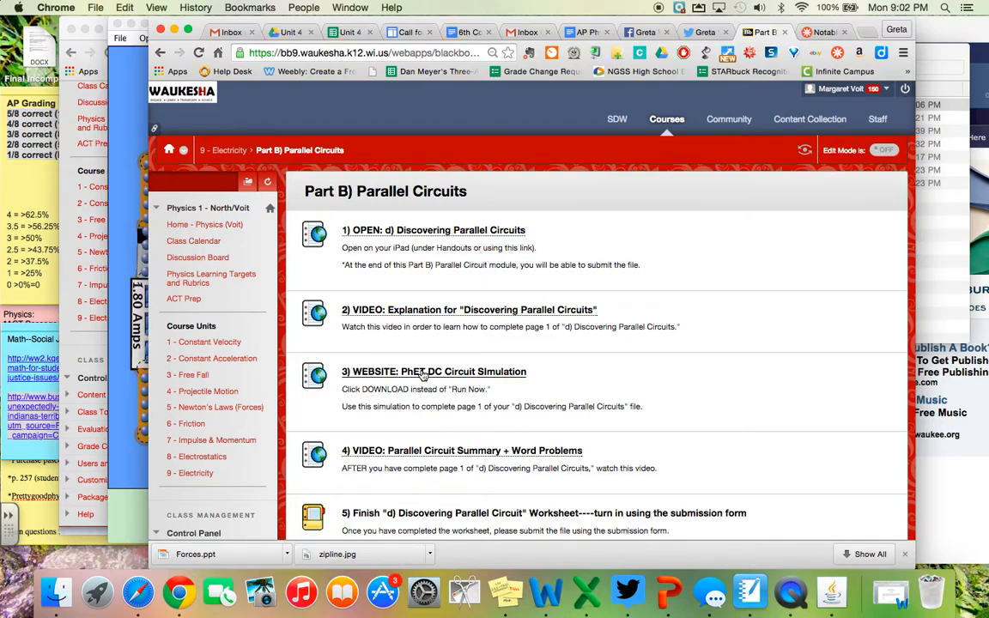
- Download the Circuit Construction Kit (DC Only) simulation from PhET and save the file
left_click(446, 371)
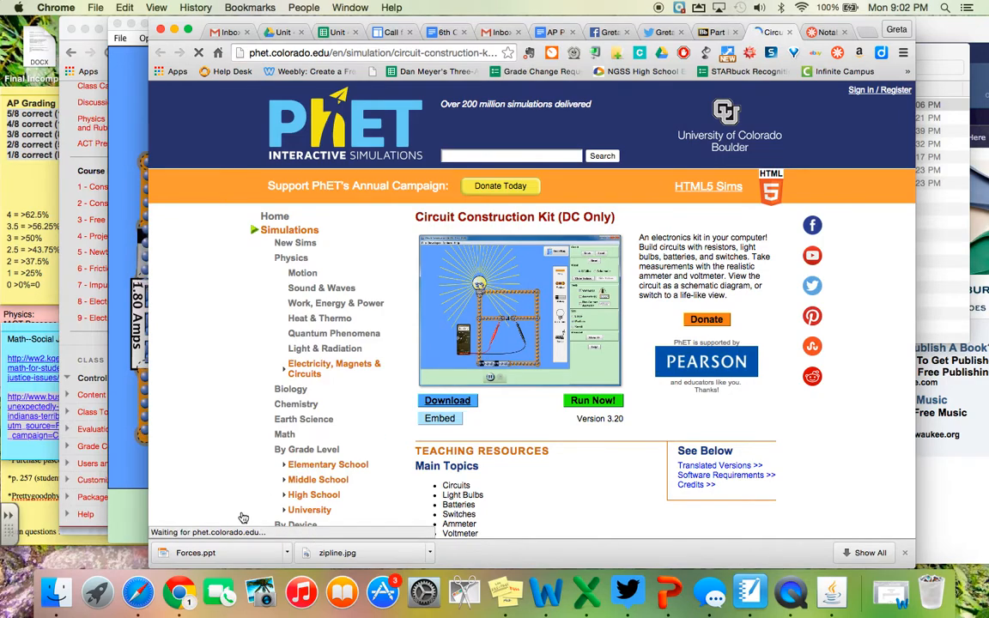
left_click(447, 401)
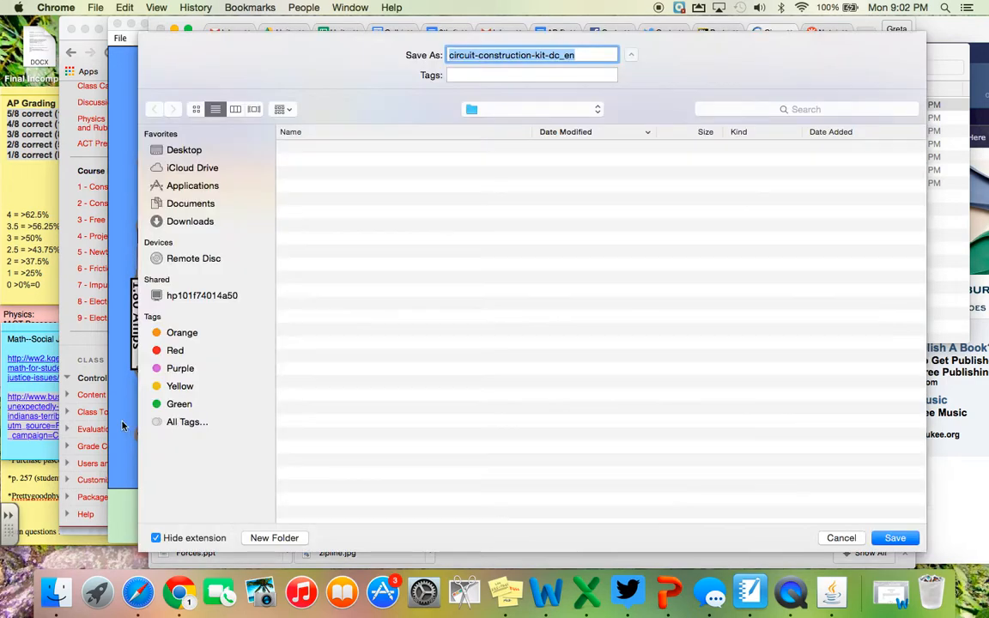
left_click(189, 221)
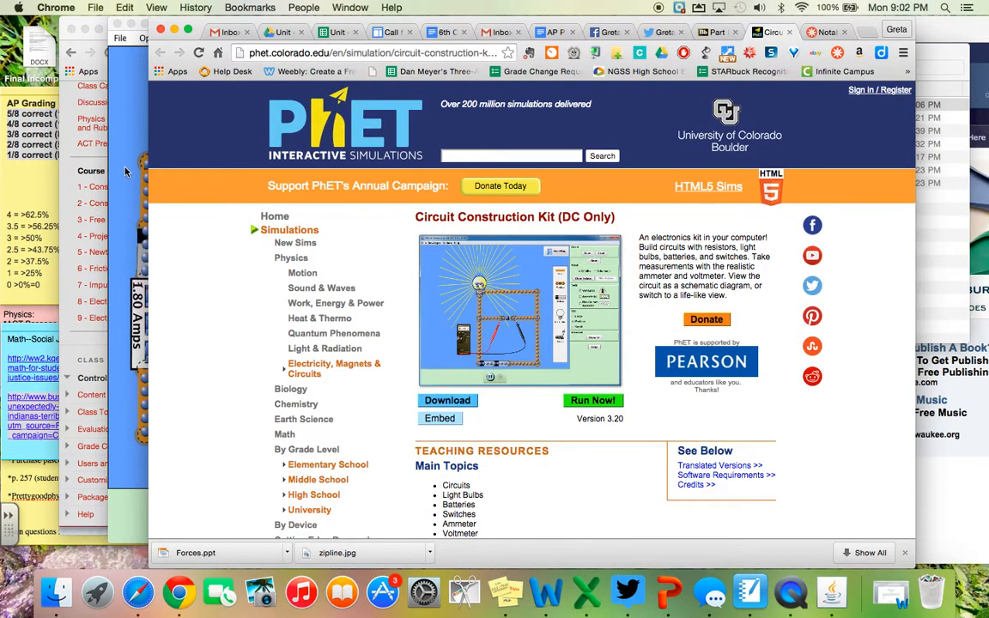
- Authorize Notable's Google Drive access and view the worksheet's 10 Ω / 5 Ω, 5 V circuit
left_click(595, 400)
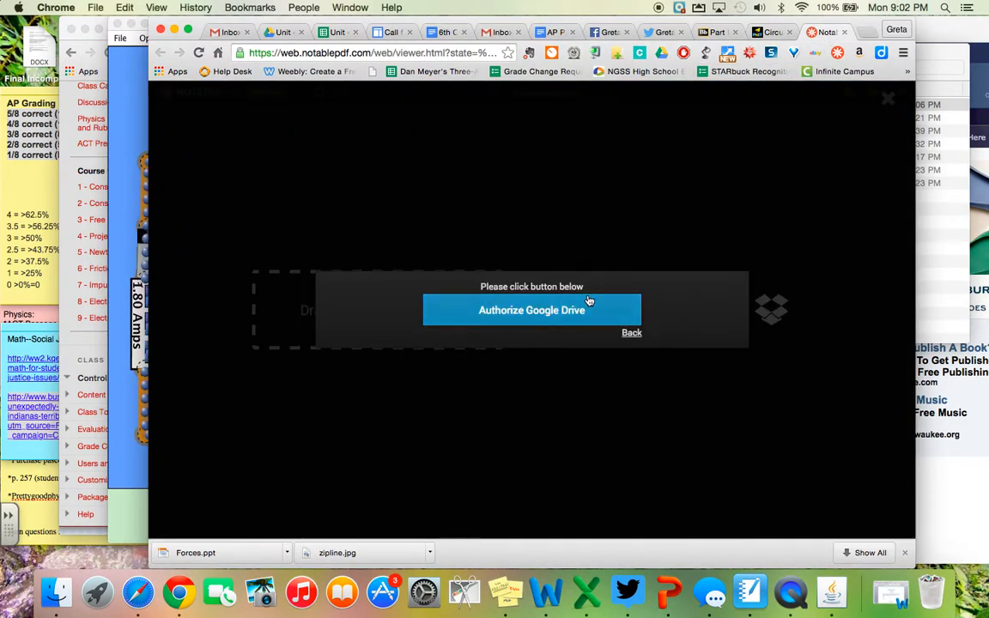
left_click(532, 309)
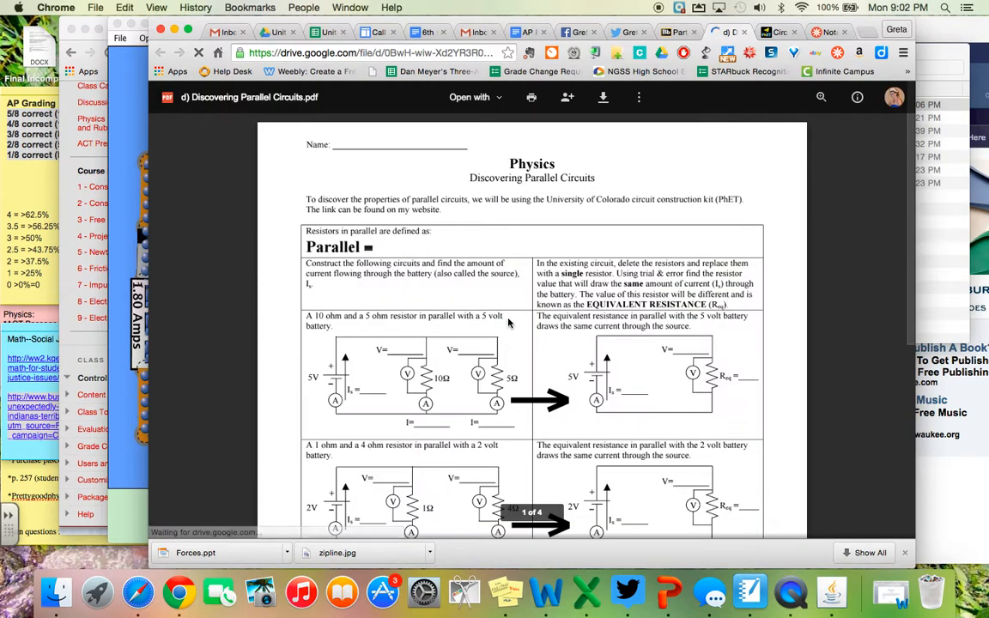
scroll("down", 3)
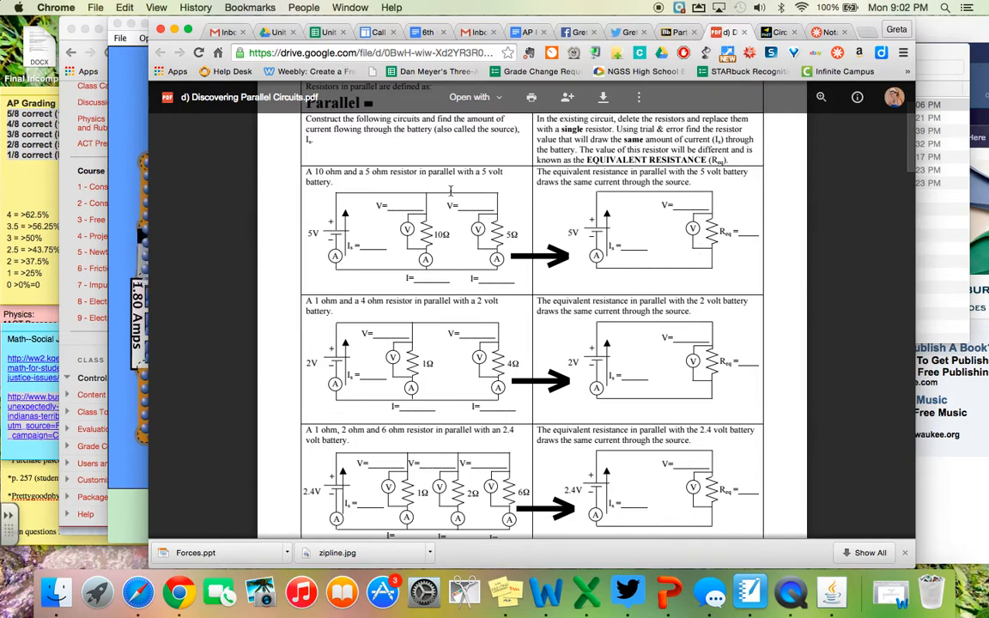
mouse_move(358, 239)
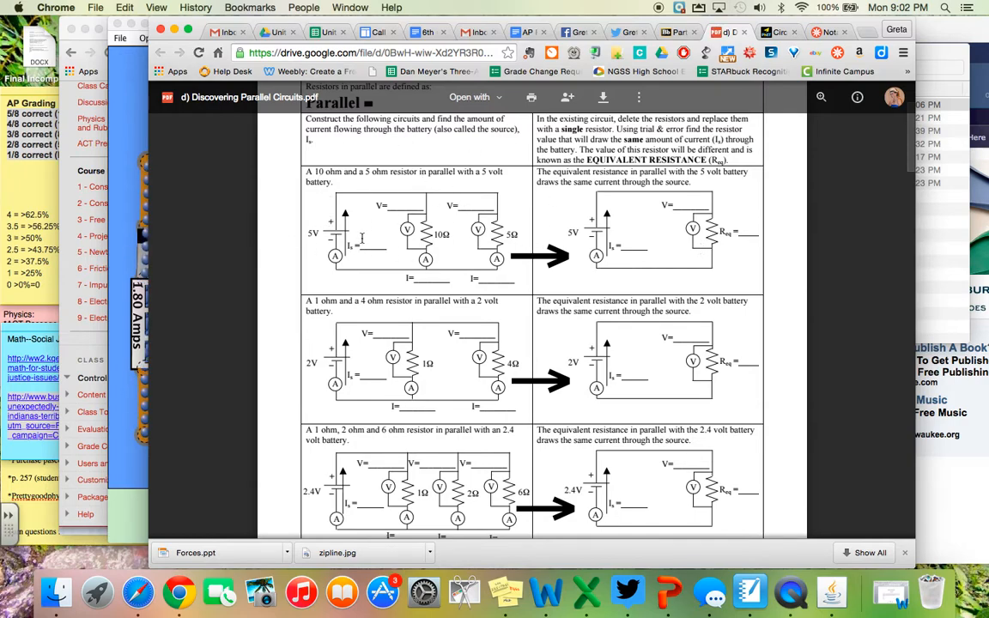
mouse_move(663, 223)
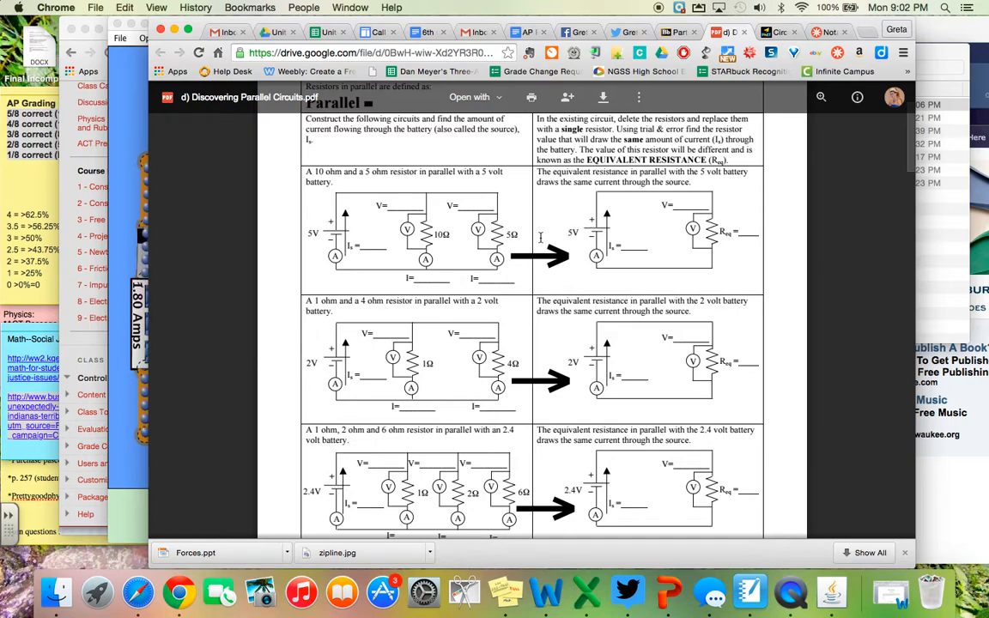
mouse_move(134, 153)
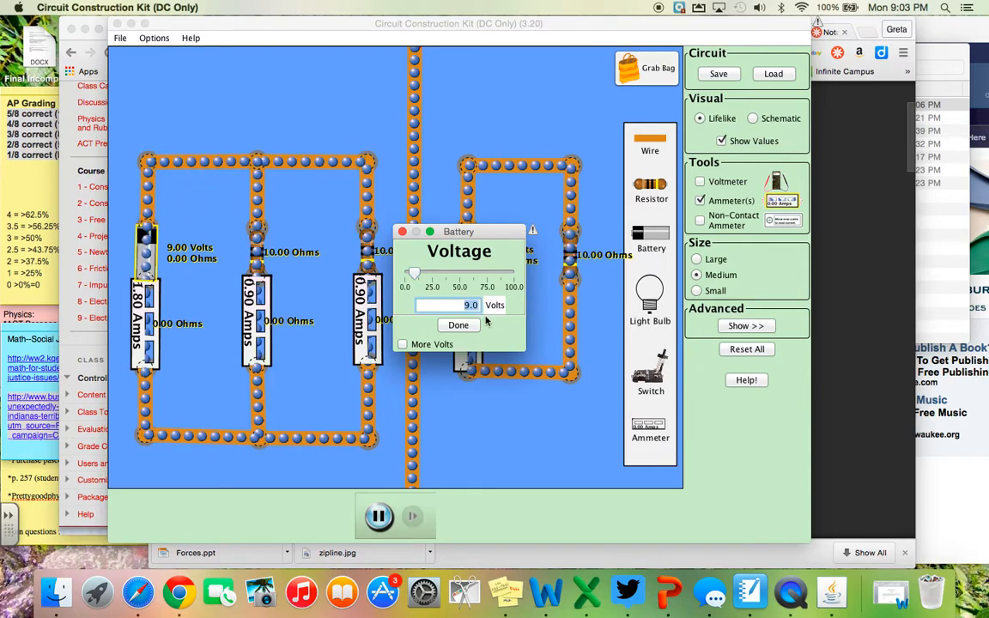
- Give the parallel circuit a 5 V battery and a 5 Ω second-branch resistor
type("5")
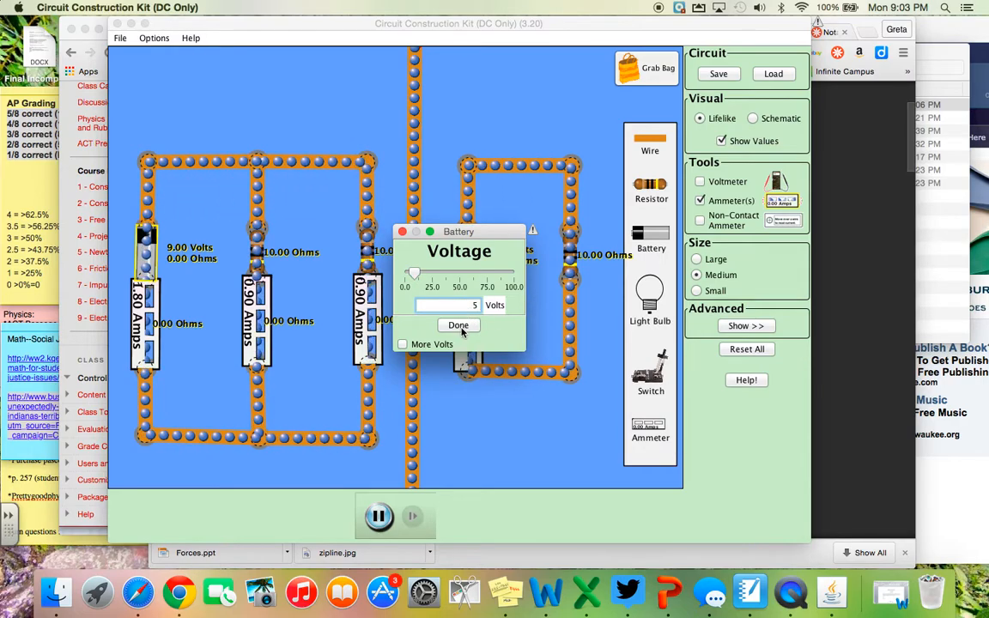
left_click(458, 325)
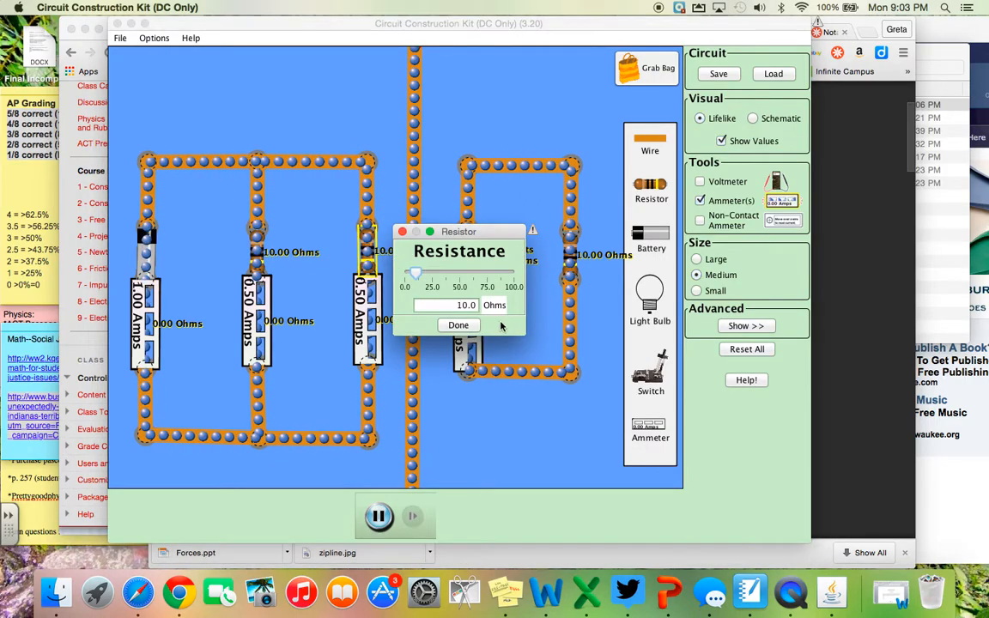
type("5")
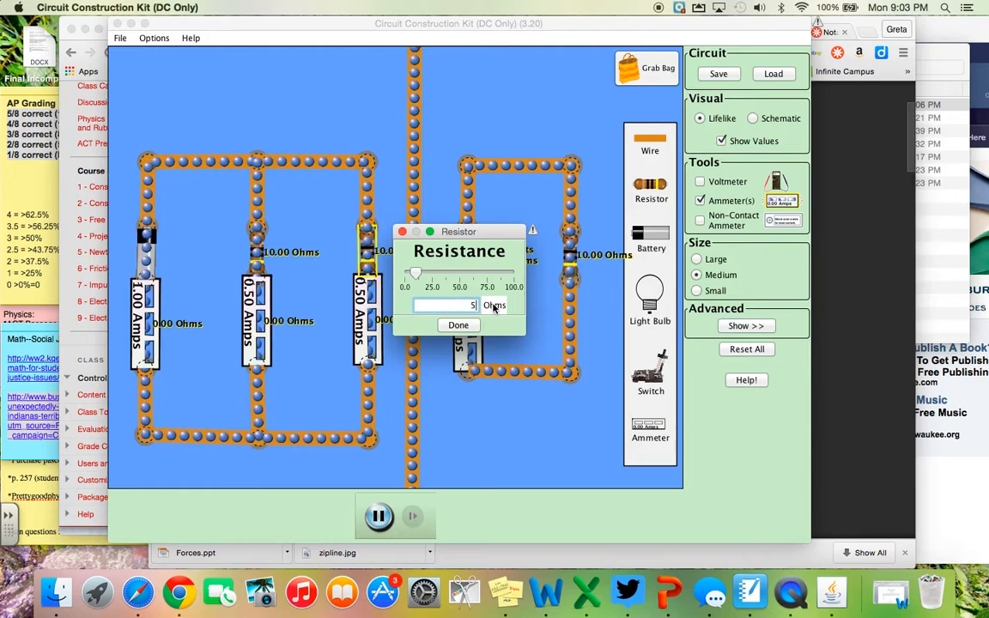
left_click(459, 324)
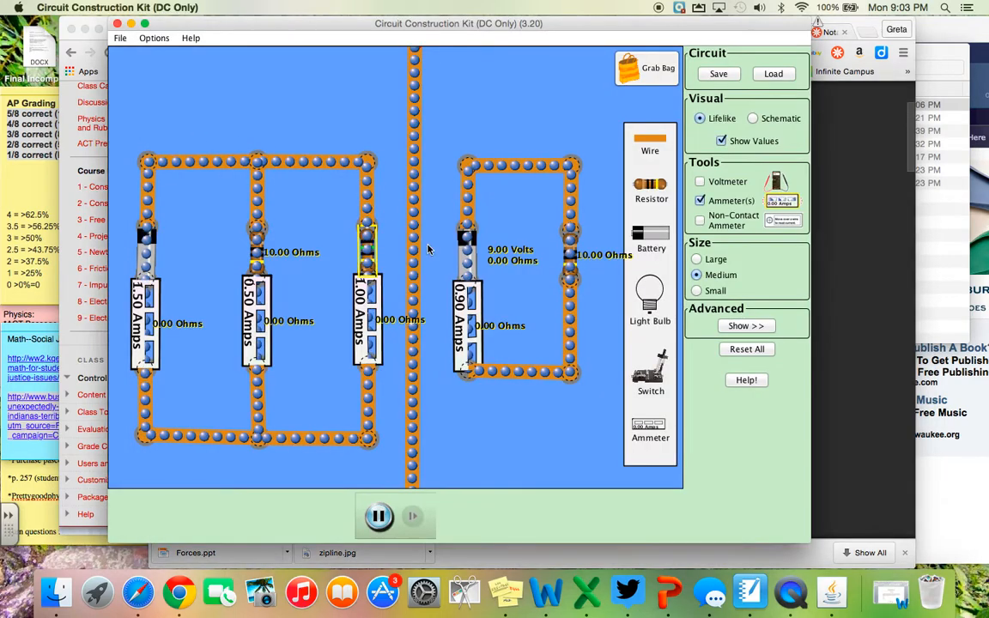
- Change the single-resistor circuit's battery voltage to 5 V
right_click(463, 249)
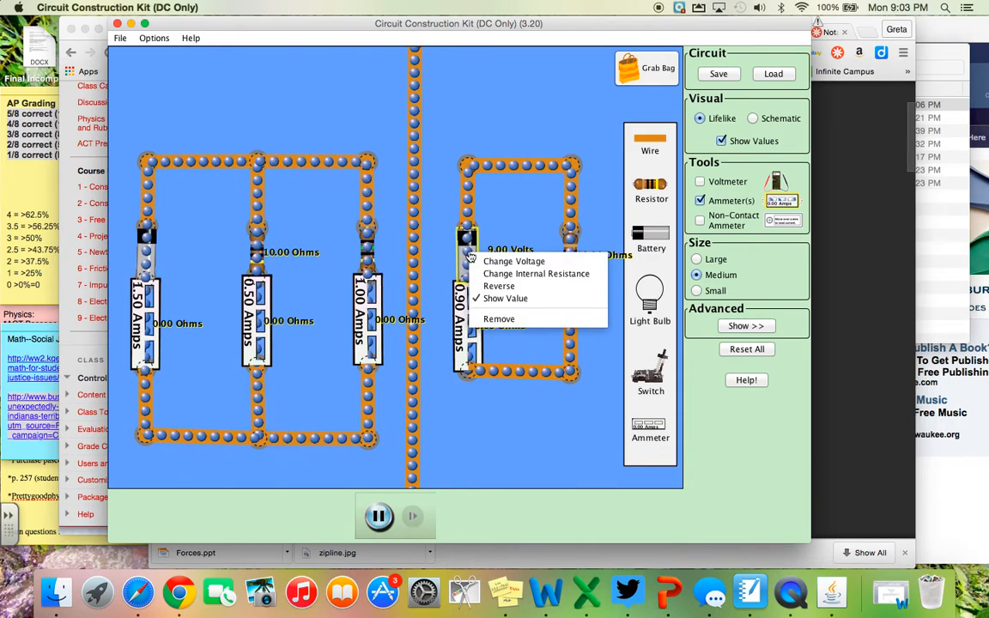
left_click(516, 261)
type("5")
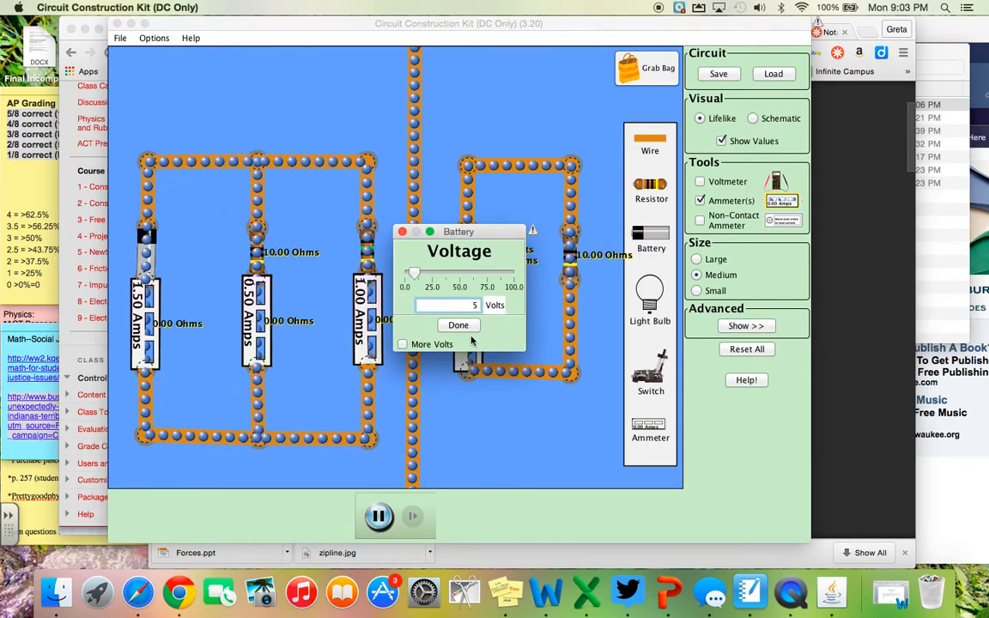
left_click(458, 325)
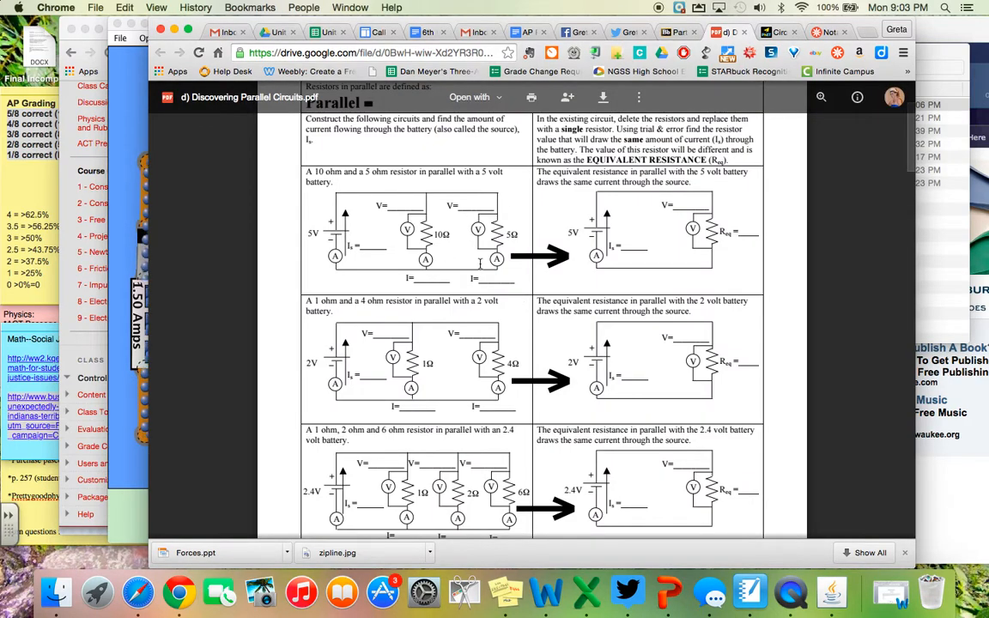
mouse_move(124, 148)
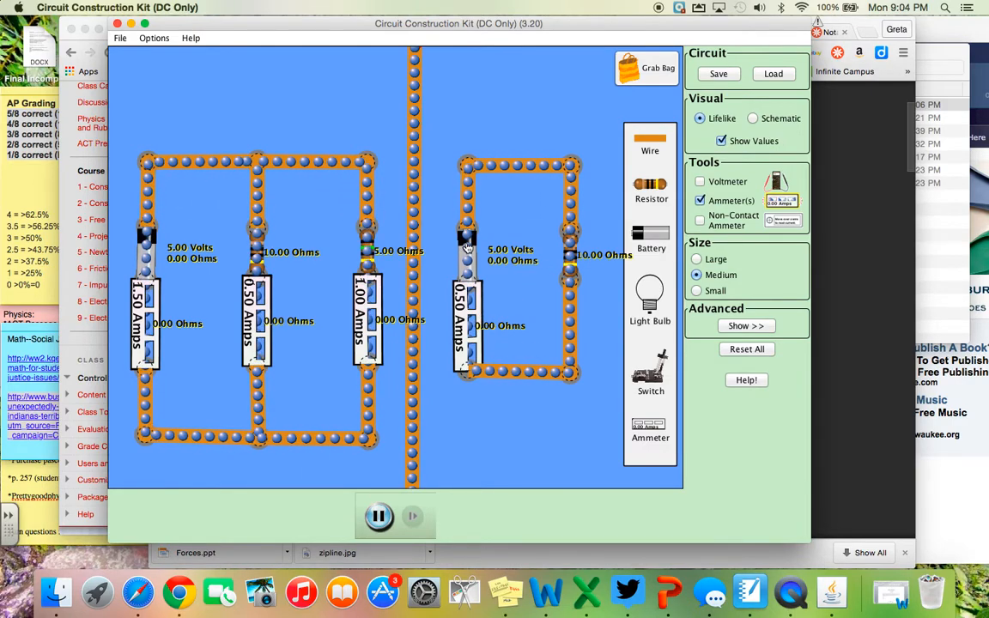
mouse_move(160, 261)
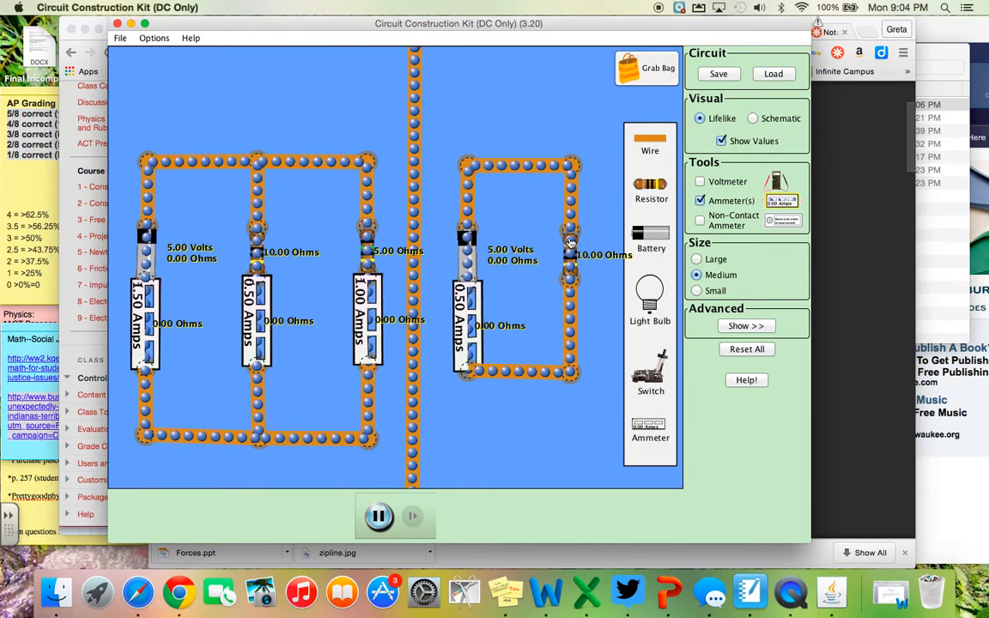
- Bring up Change Resistance for the single circuit's resistor, then dismiss it unchanged
right_click(567, 240)
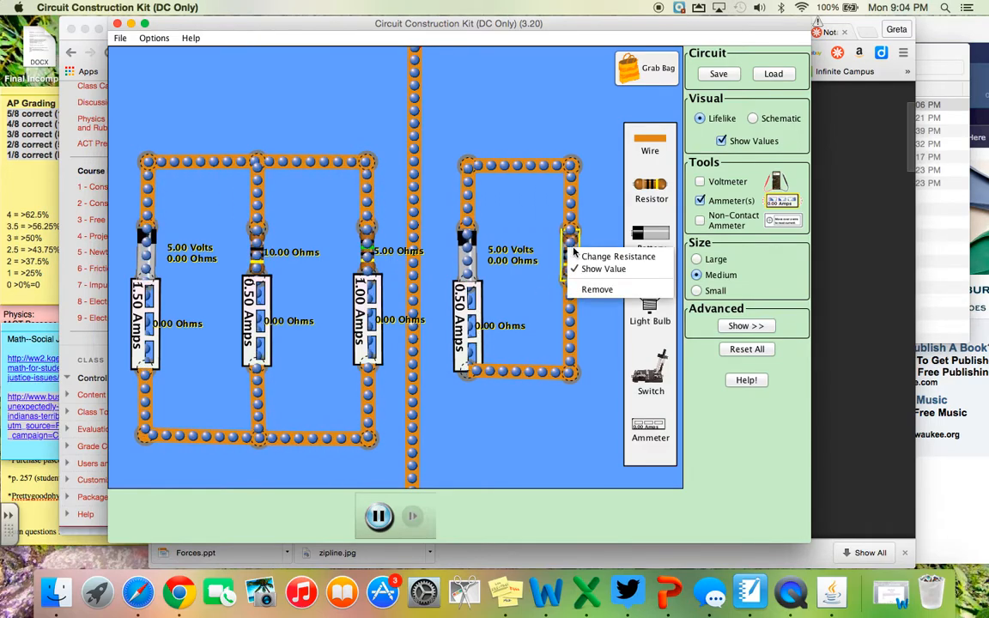
left_click(619, 256)
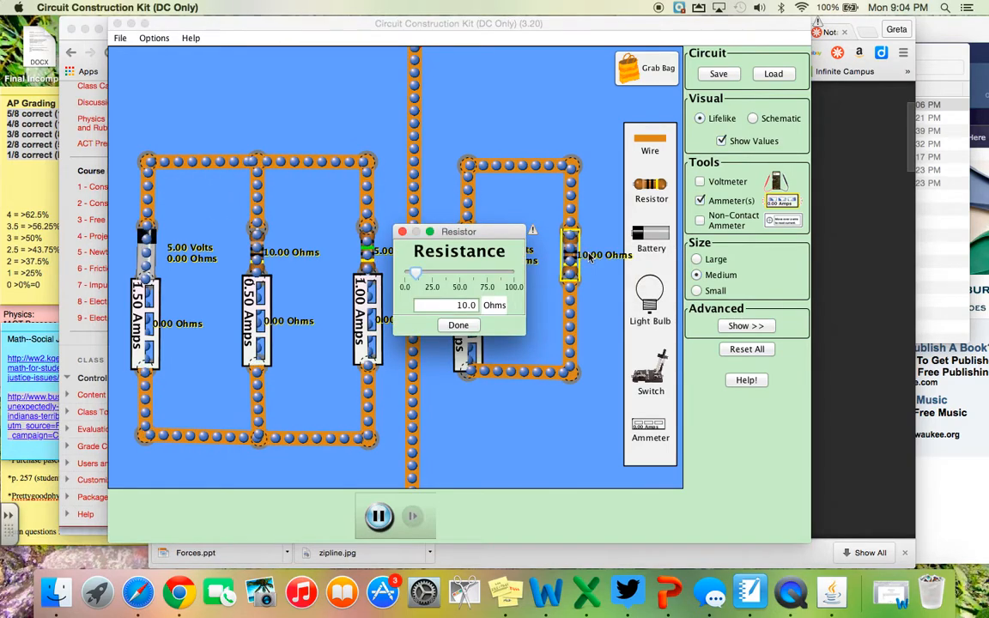
left_click_drag(458, 230, 564, 350)
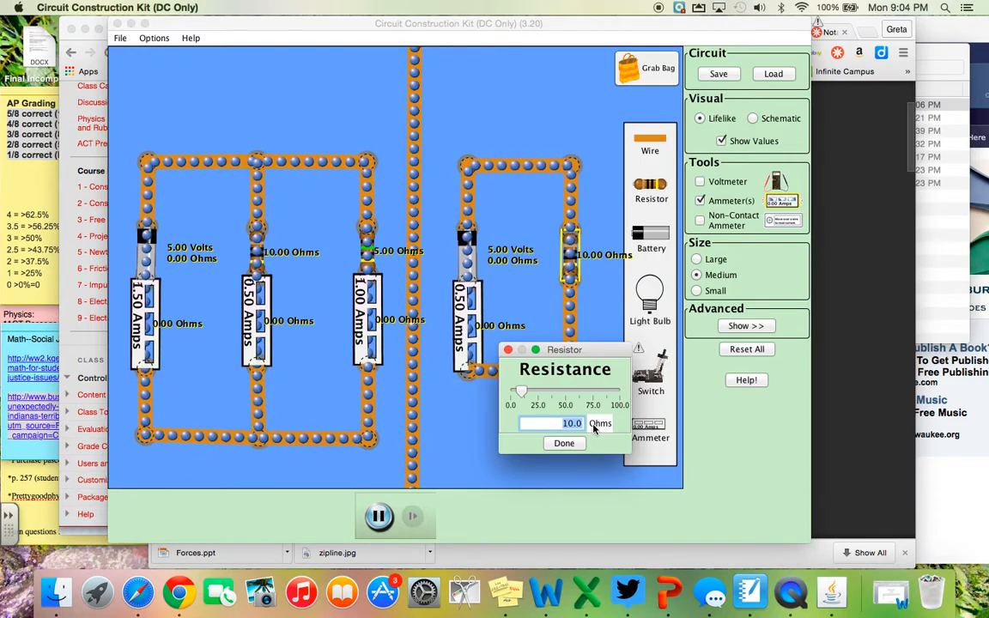
left_click(563, 444)
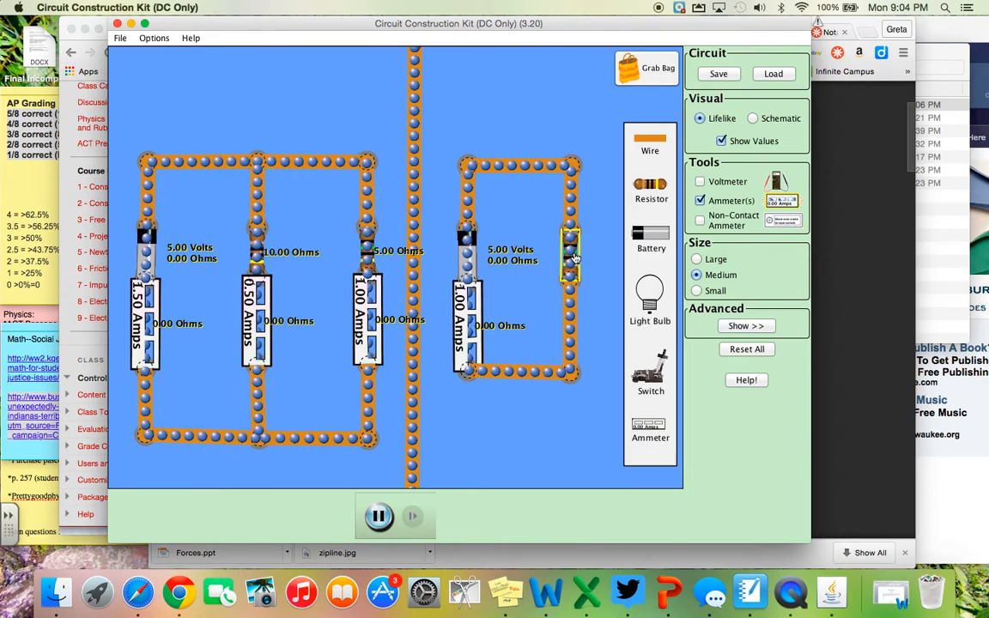
- Replace that resistor's 10 Ω with the parallel pair's equivalent resistance
right_click(570, 254)
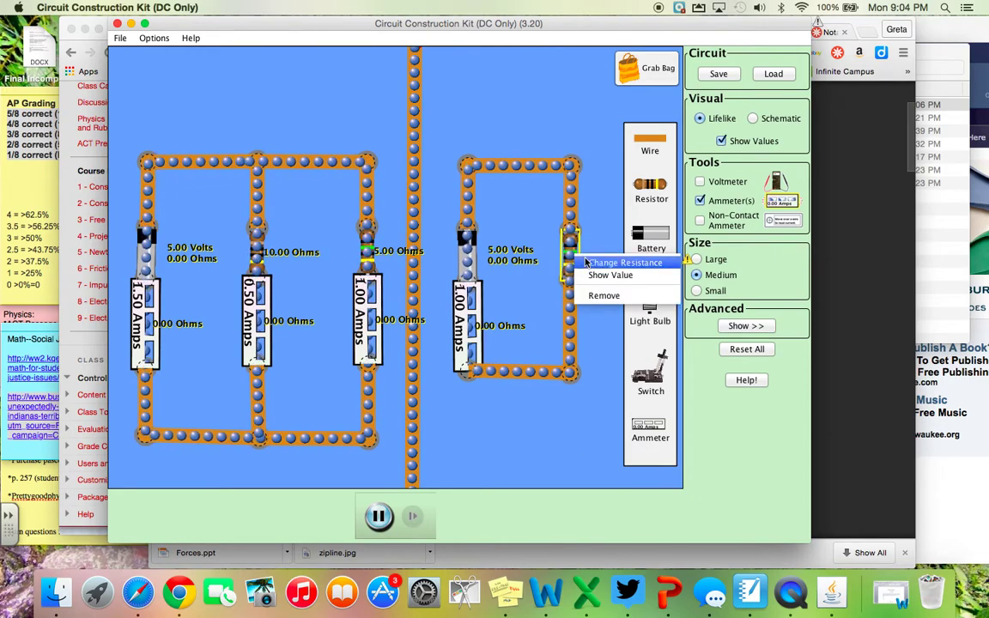
left_click(625, 261)
type("3")
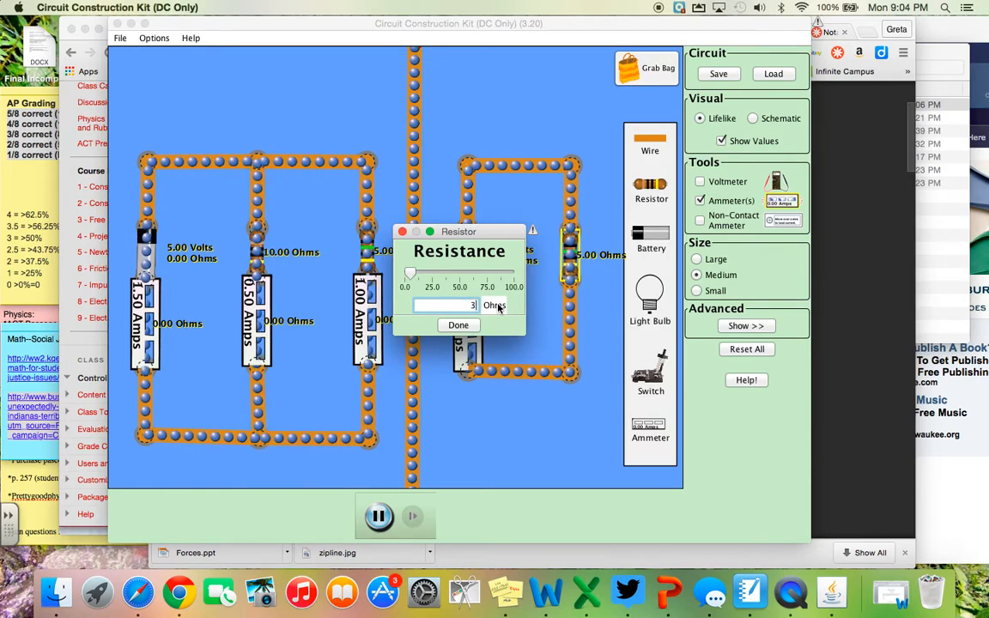
left_click(456, 325)
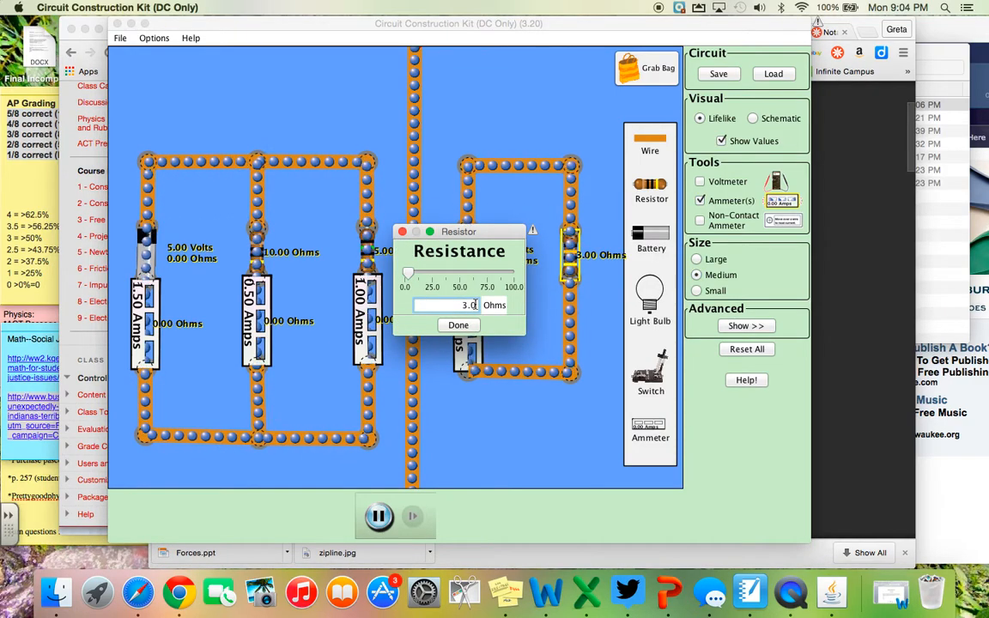
left_click(458, 325)
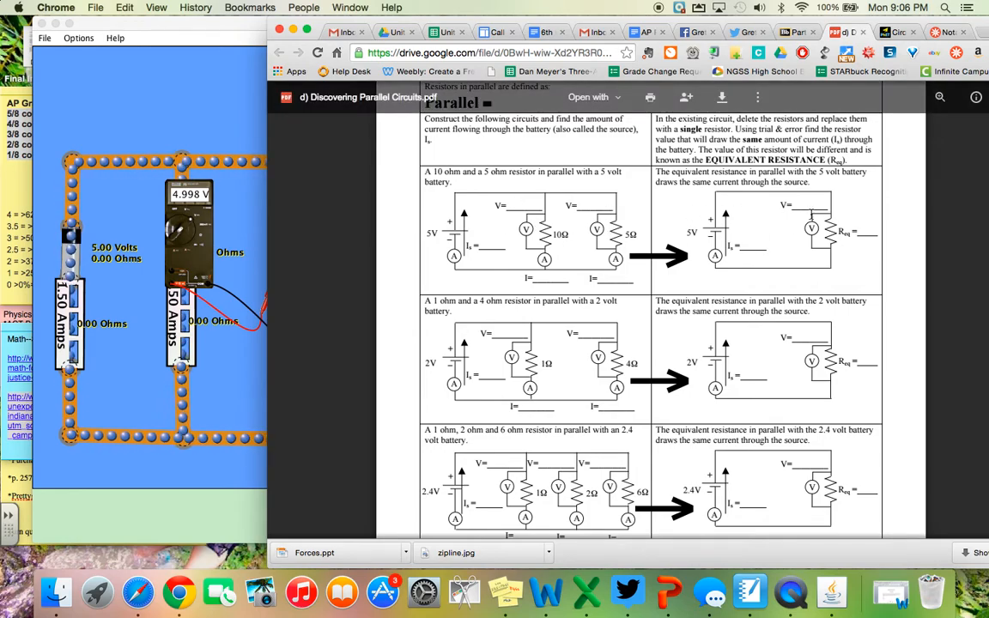
- Read down to the worksheet's equivalent-resistance conclusion, then return to the Blackboard page
scroll("down", 3)
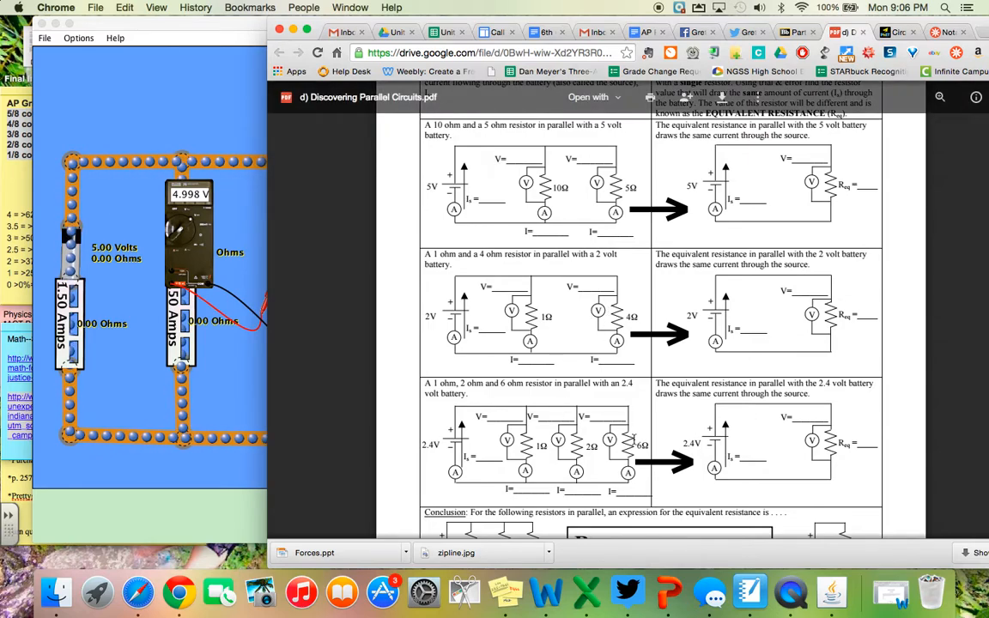
scroll("down", 3)
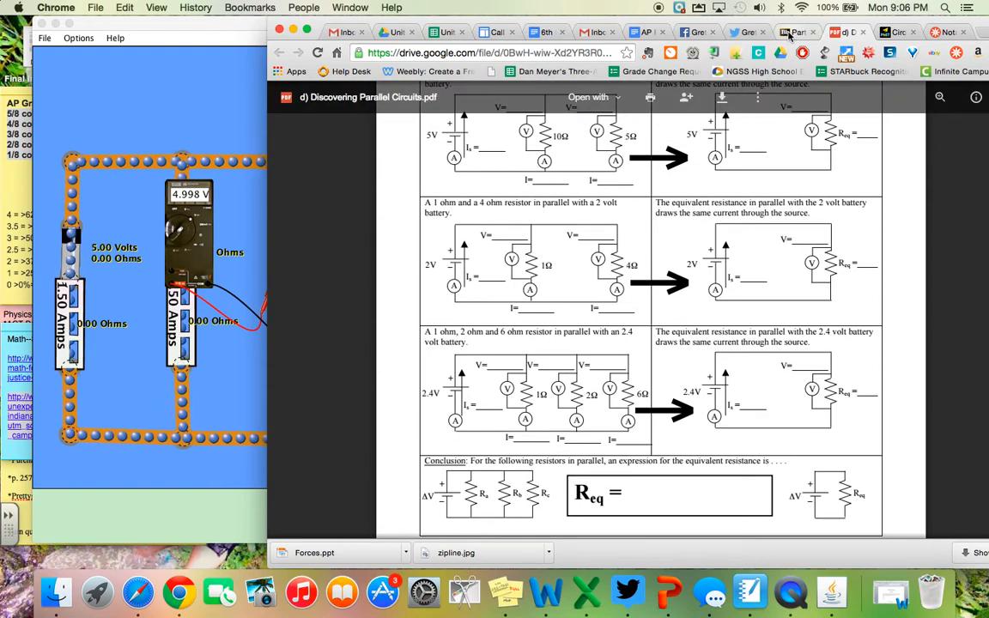
left_click(838, 33)
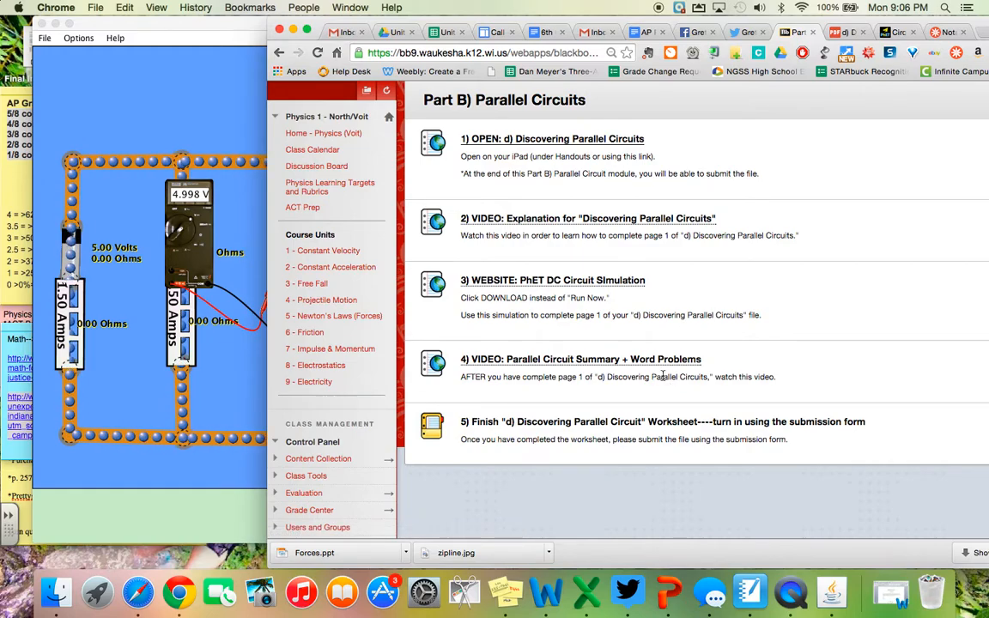
mouse_move(629, 378)
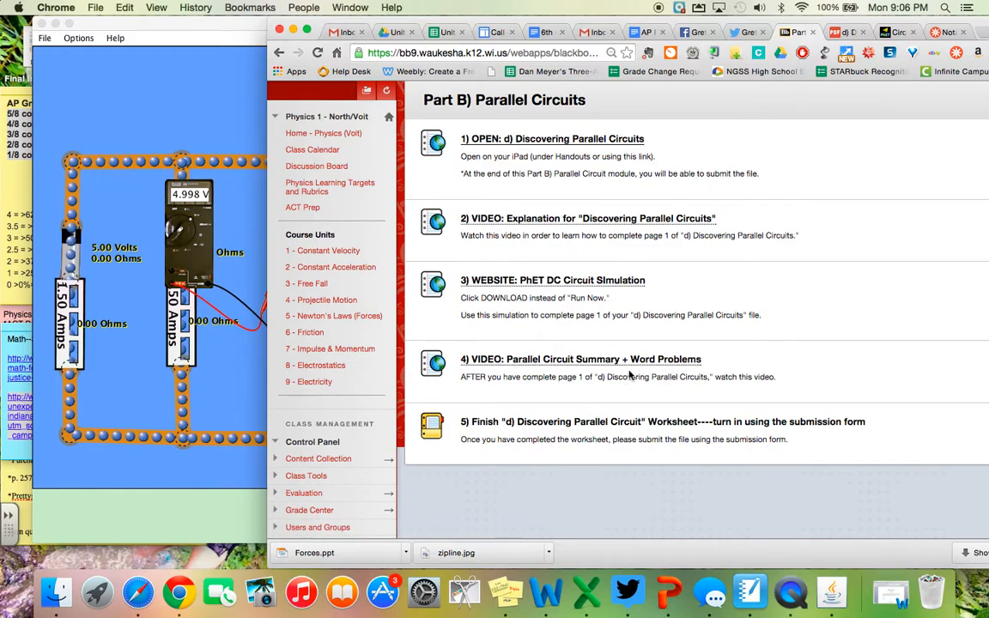